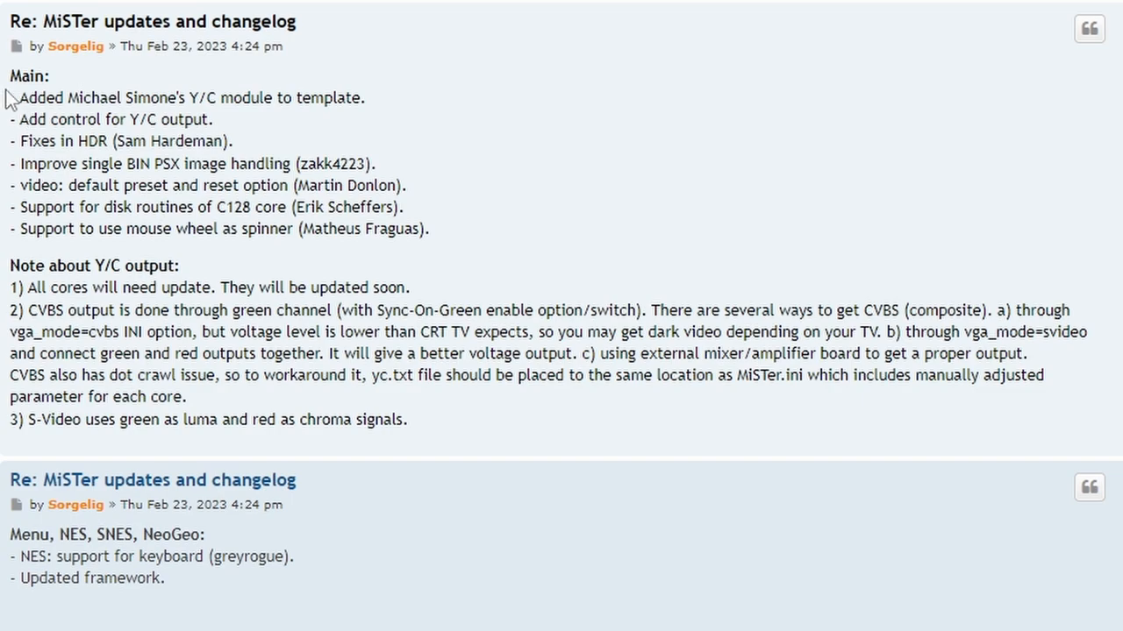
{"action": "mouse_move", "coordinate": [123, 55]}
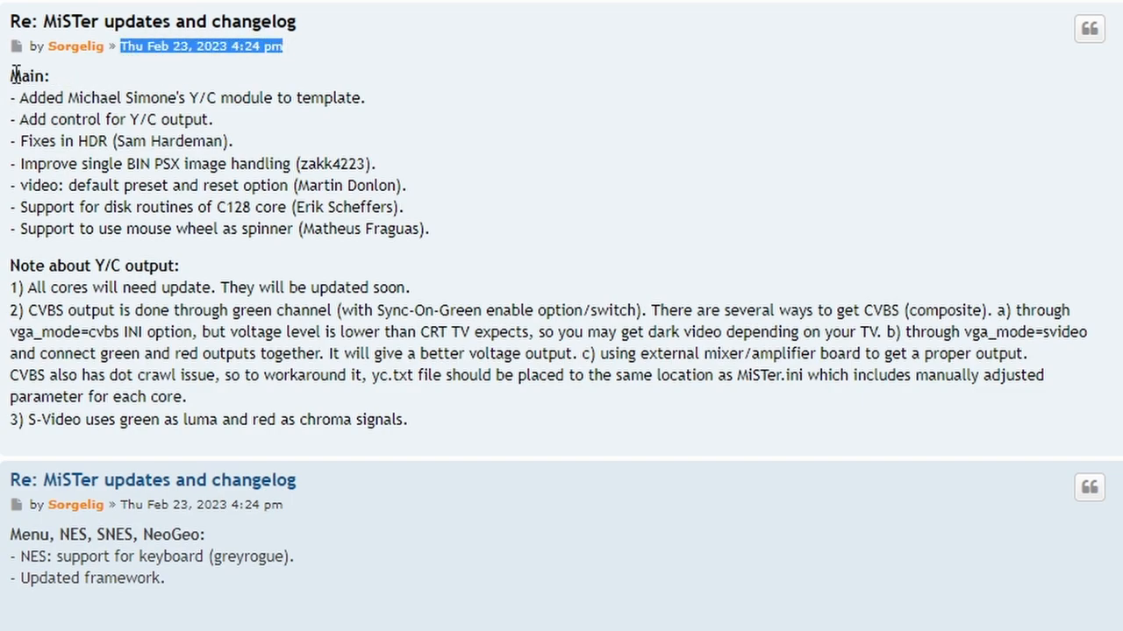
- Highlight the Y/C module changelog entry, then launch the ini_settings editor
{"action": "left_click_drag", "start_coordinate": [200, 46], "coordinate": [364, 98]}
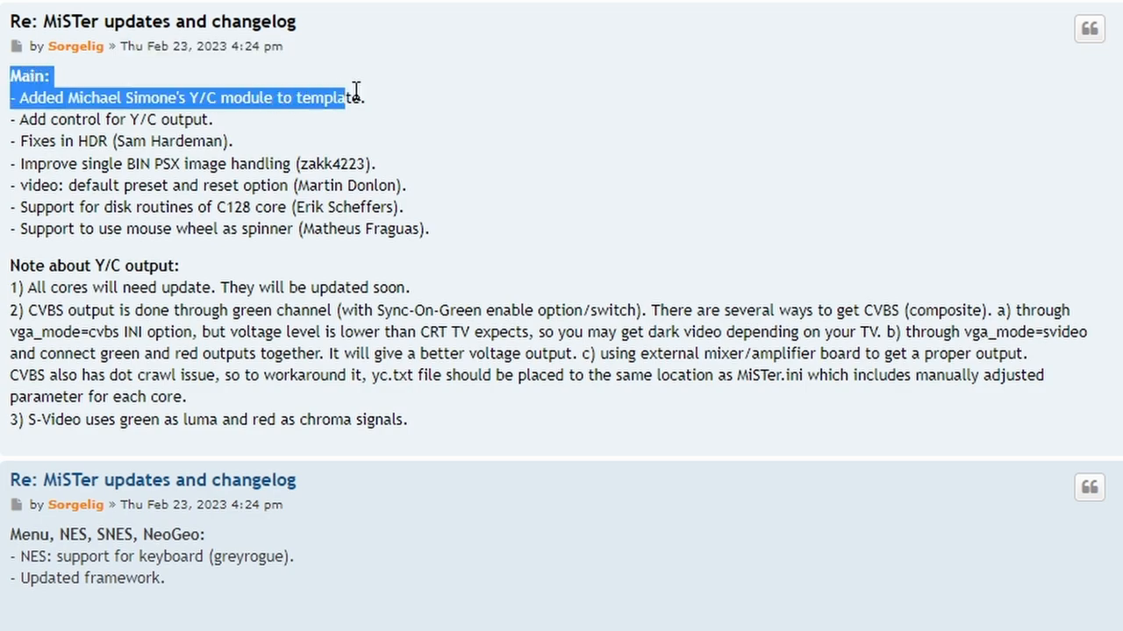
{"action": "left_click_drag", "start_coordinate": [358, 98], "coordinate": [212, 119]}
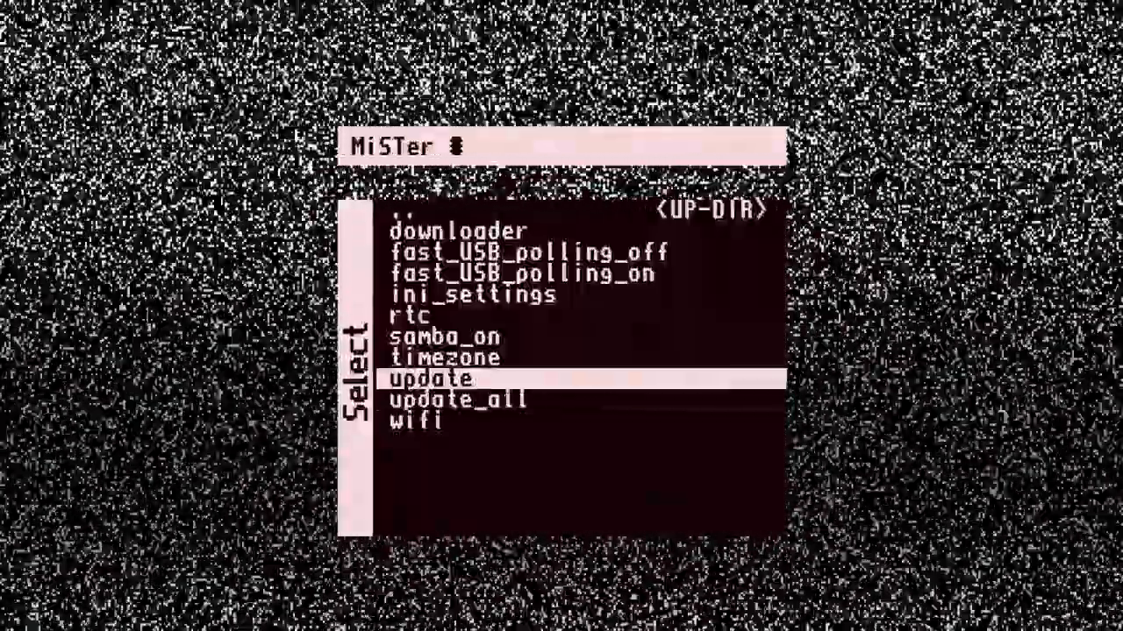
{"action": "key", "text": "up"}
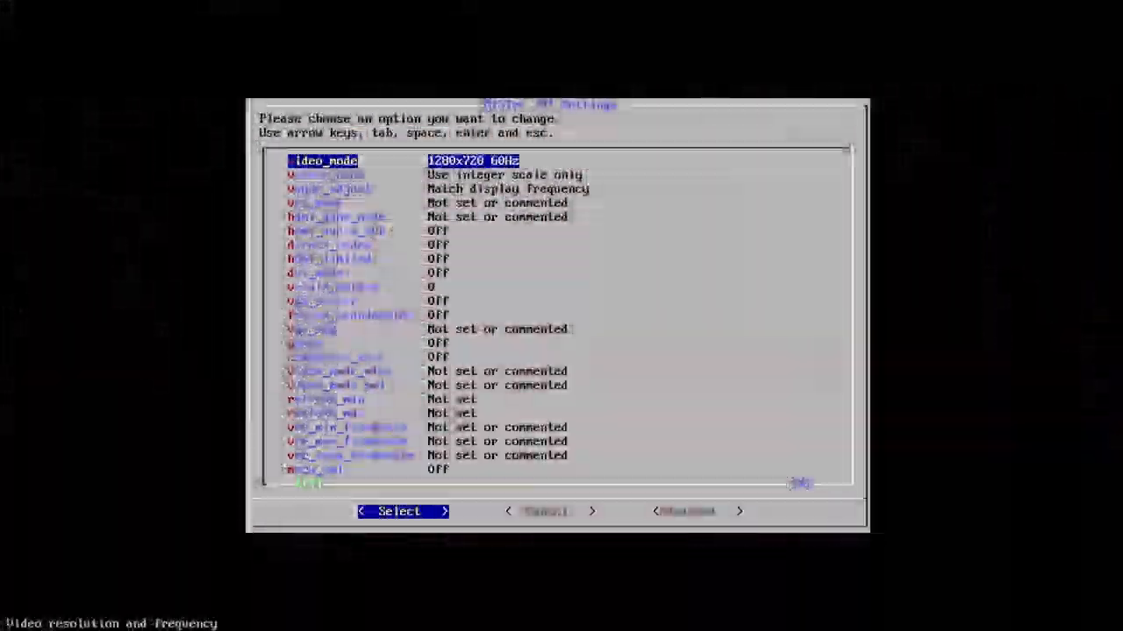
- Step through the vscale_mode, vsync_adjust, vrr_mode and vscale_border settings and further down
{"action": "key", "text": "Down"}
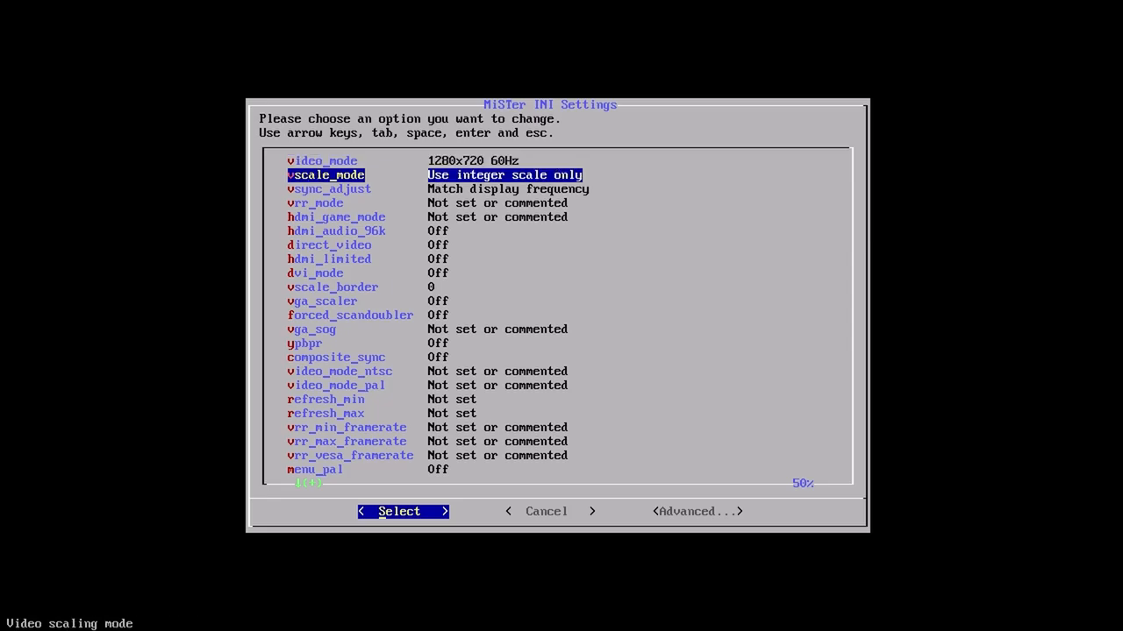
{"action": "key", "text": "Down"}
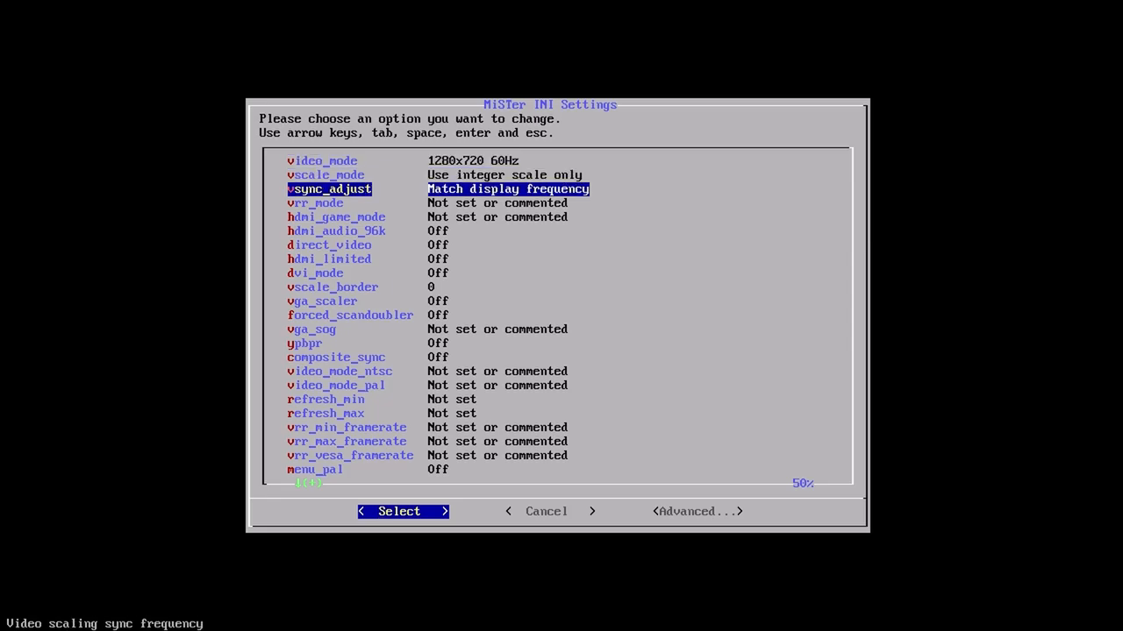
{"action": "key", "text": "Down"}
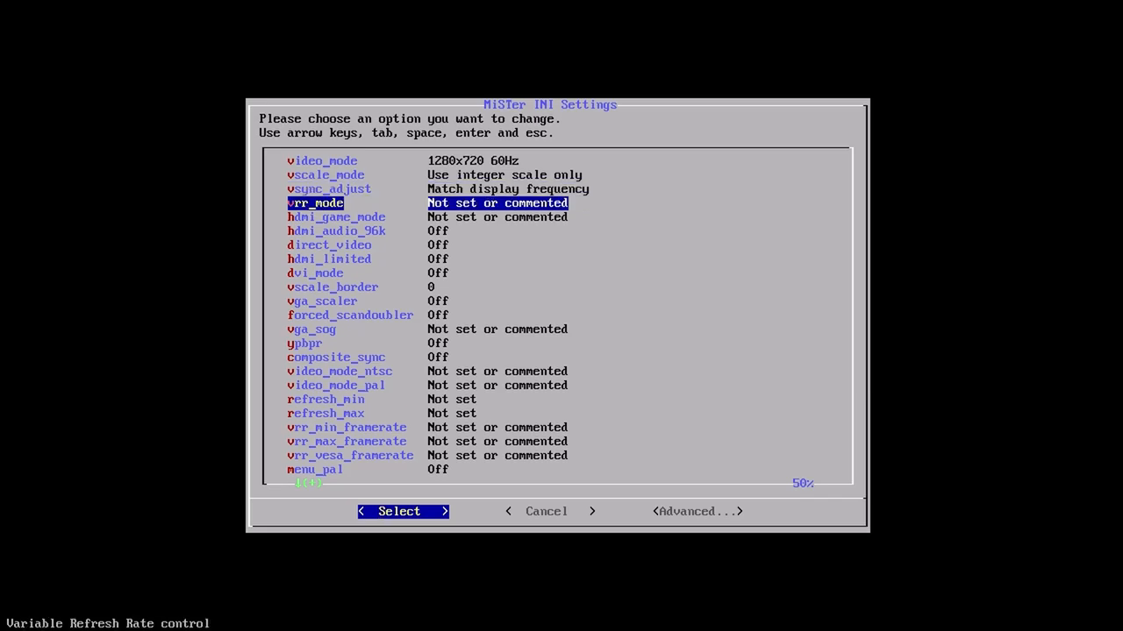
{"action": "key", "text": "Down"}
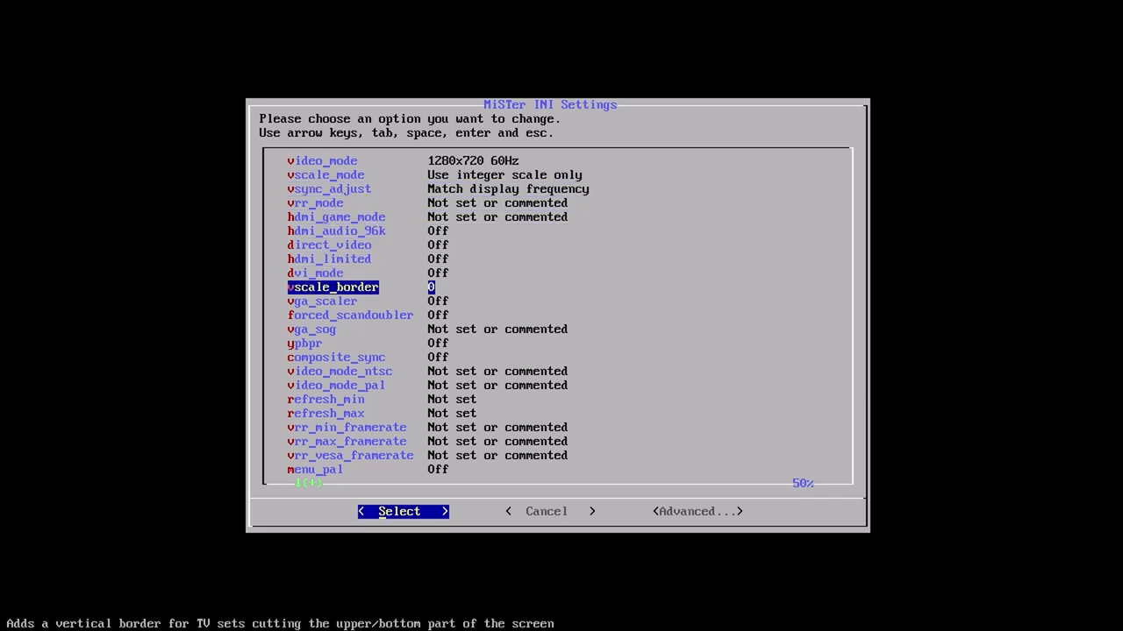
{"action": "key", "text": "down"}
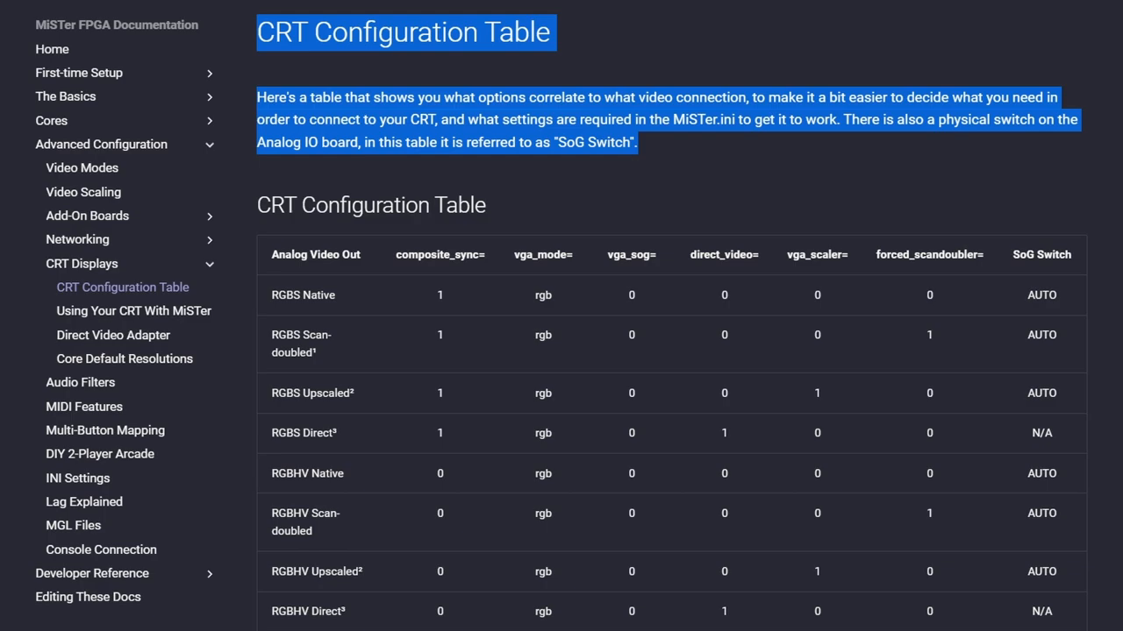
- Scroll to the S-Video and Composite rows and footnotes, then open the Y/C Out Module thread
{"action": "scroll", "scroll_direction": "down", "scroll_amount": 3}
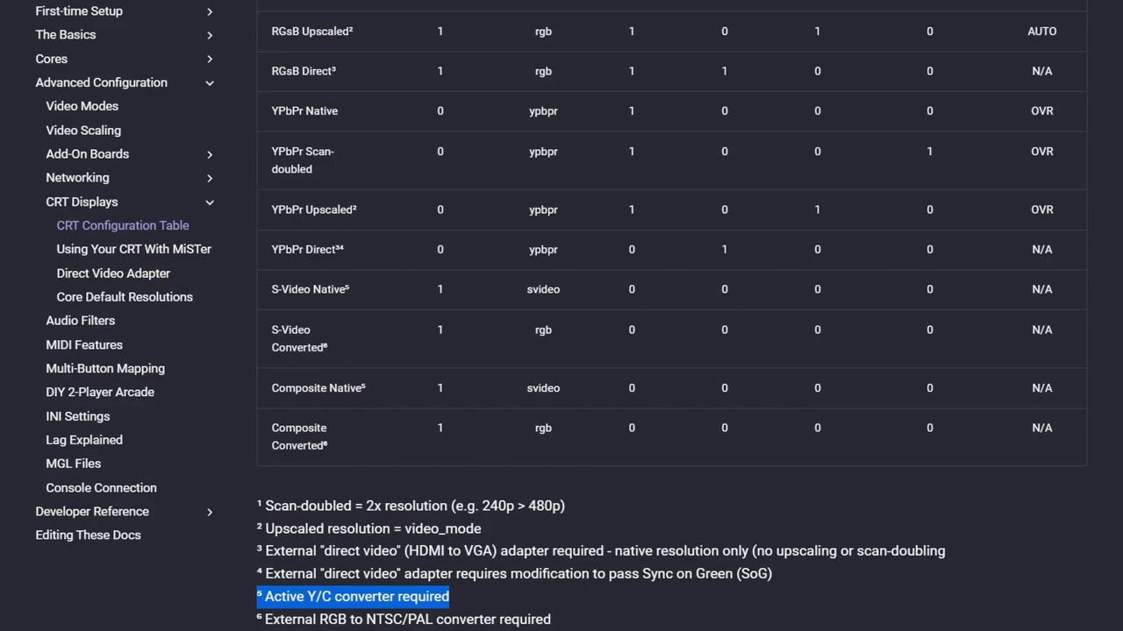
{"action": "left_click", "coordinate": [353, 596]}
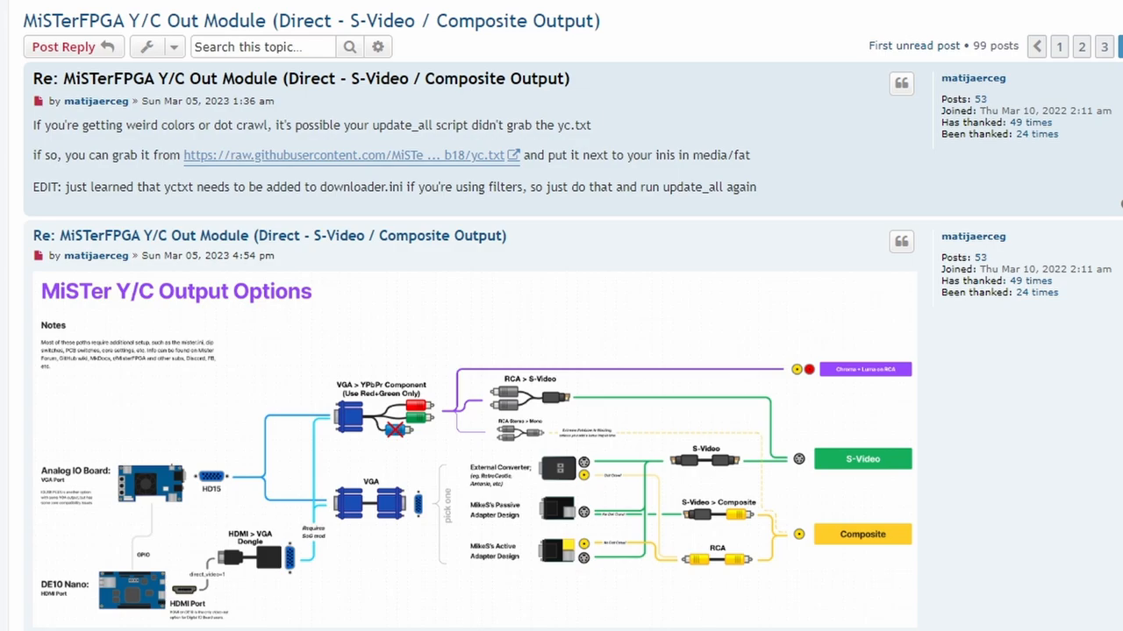
{"action": "mouse_move", "coordinate": [35, 131]}
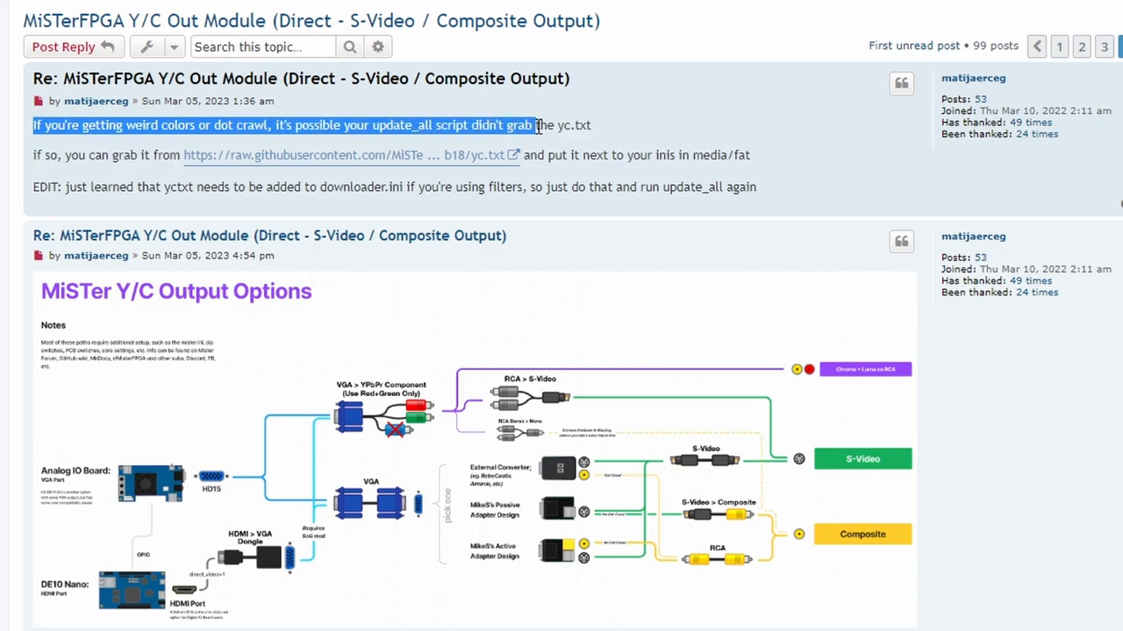
- Highlight the tip that update_all misses yc.txt, and select all of yc.txt in Notepad
{"action": "left_click_drag", "start_coordinate": [532, 126], "coordinate": [592, 126]}
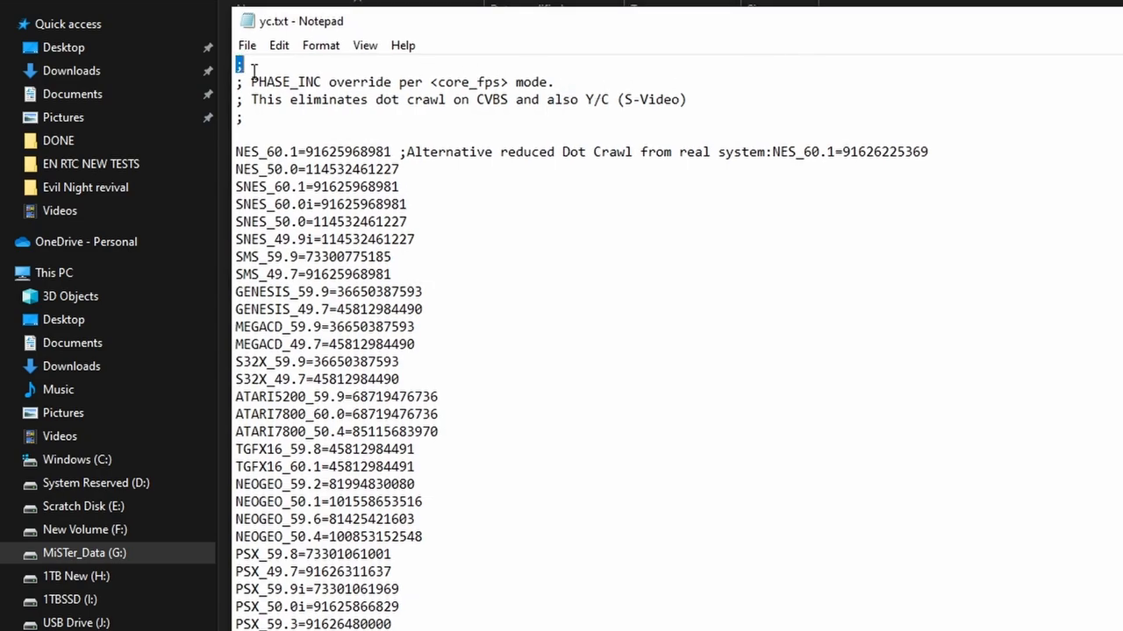
{"action": "key", "text": "ctrl+a"}
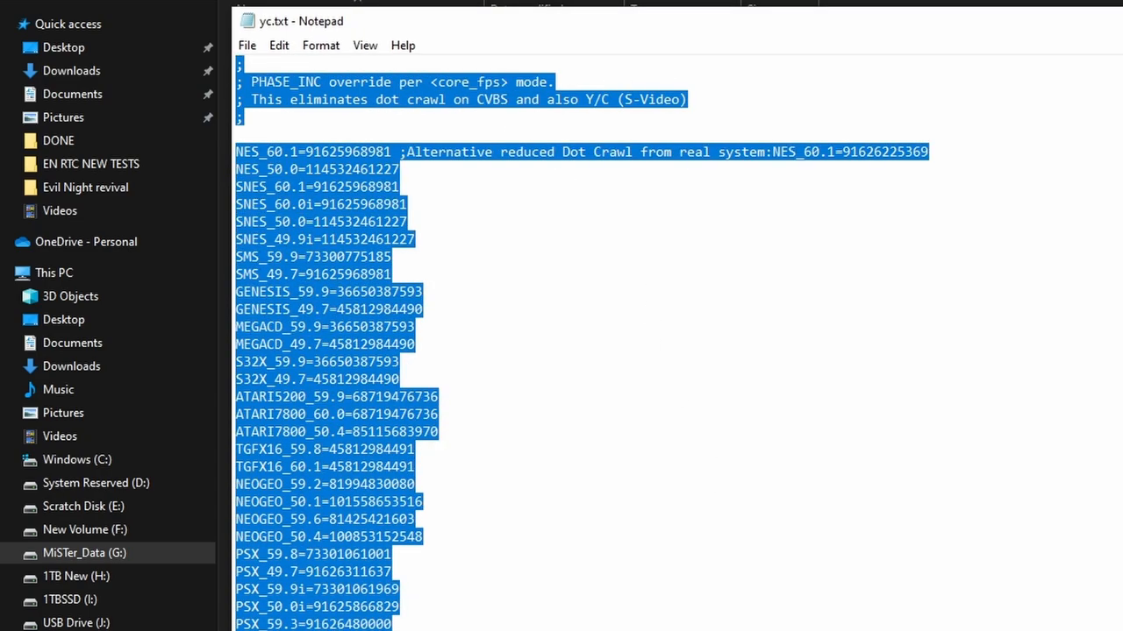